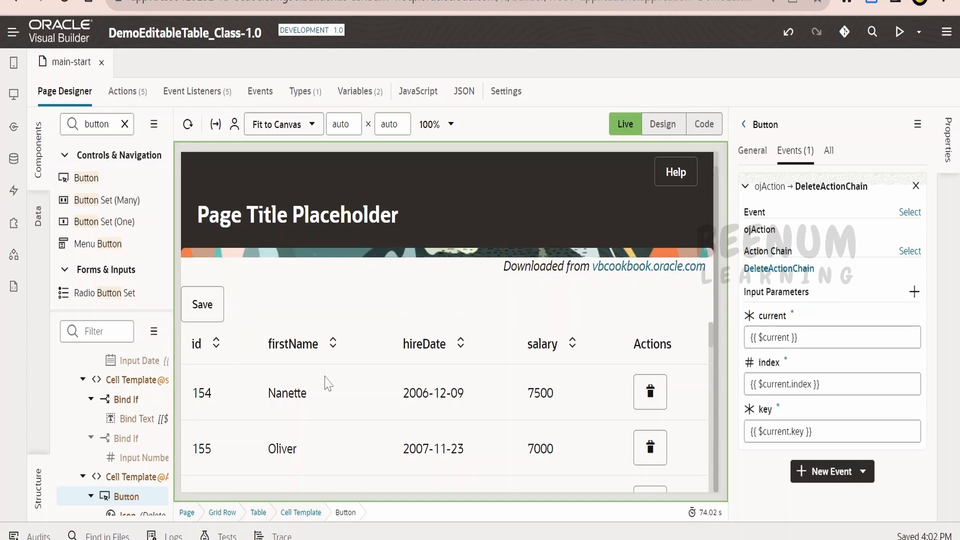
{"action": "mouse_move", "coordinate": [610, 353]}
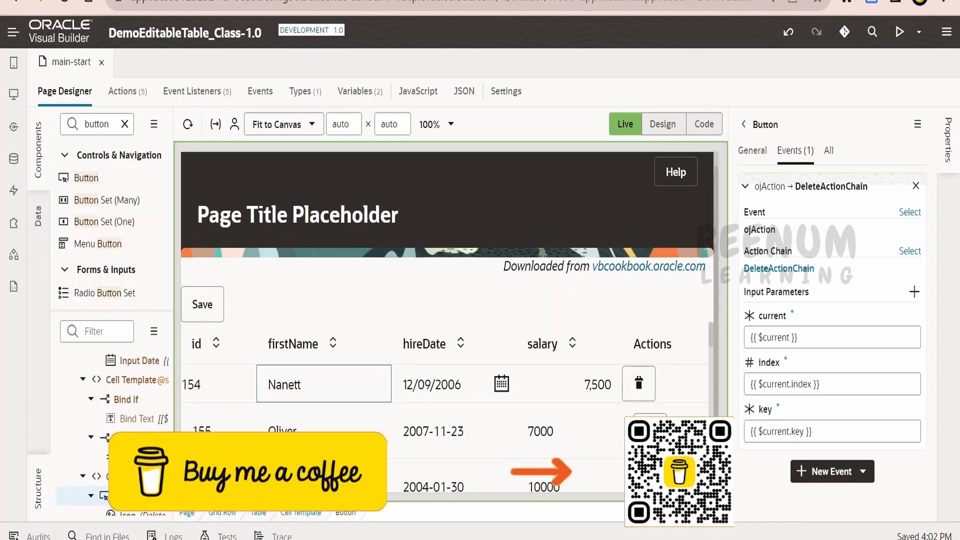
Rename employee 154's first name from Nanette to Nani in the live table and exit the row.
{"action": "type", "text": "Nan"}
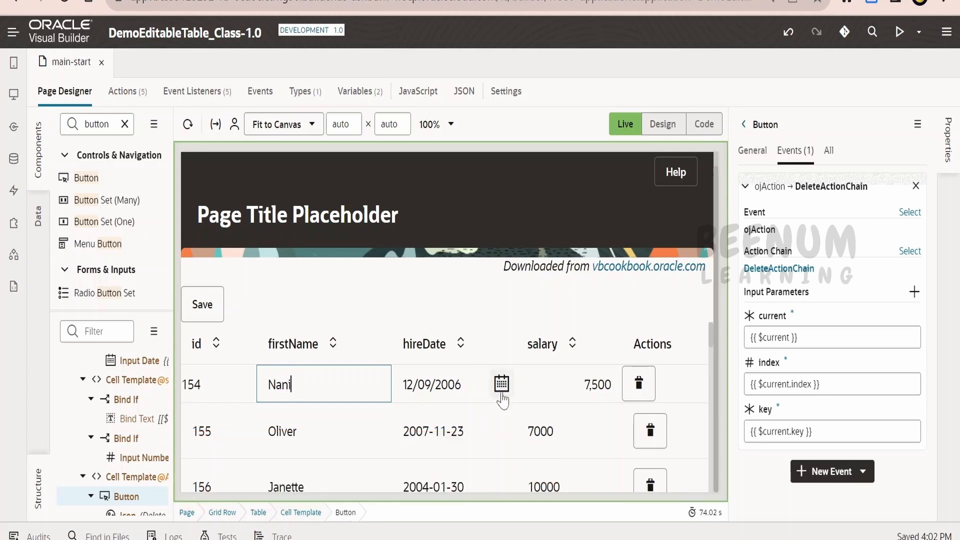
{"action": "mouse_move", "coordinate": [527, 303]}
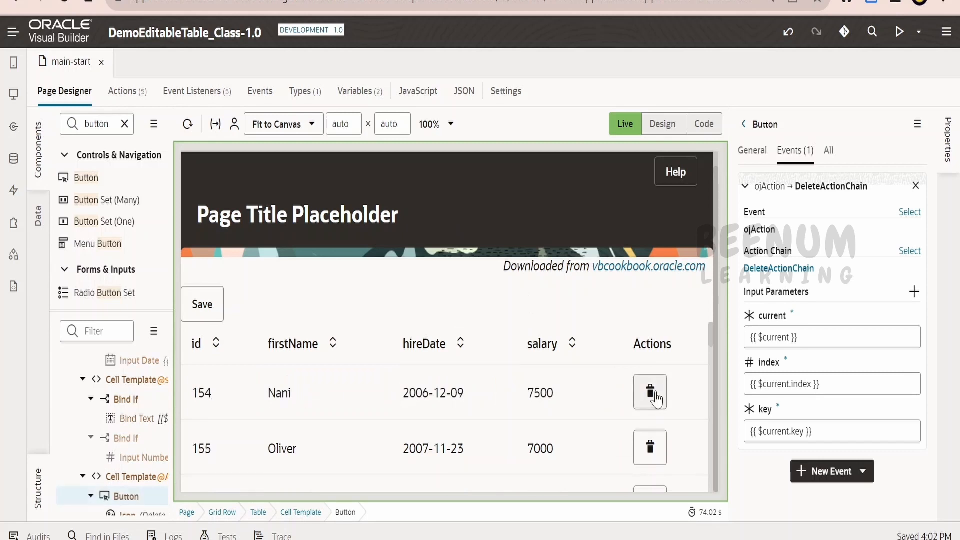
{"action": "left_click", "coordinate": [650, 393]}
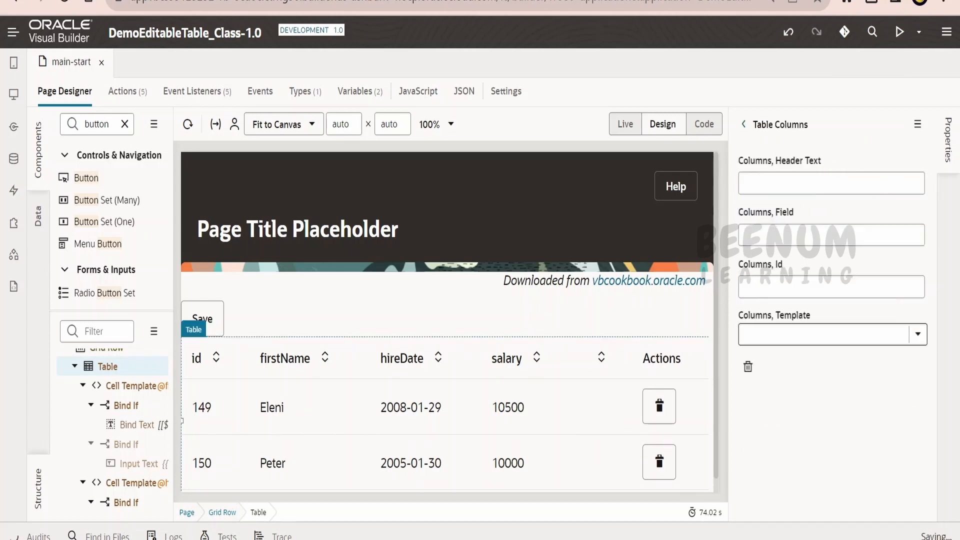
Head the new column 'Salary Range' and set Sortable to Disabled.
{"action": "type", "text": "Salary"}
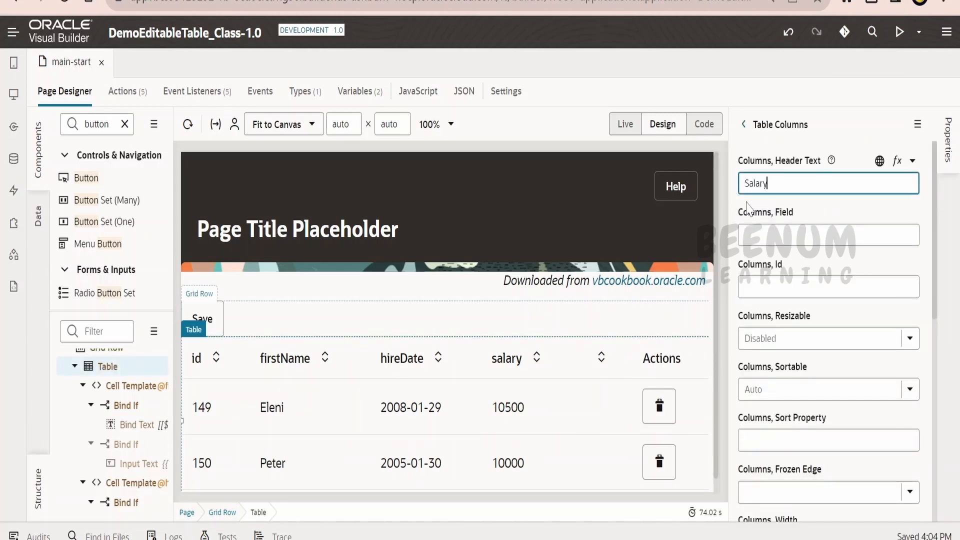
{"action": "type", "text": "Range"}
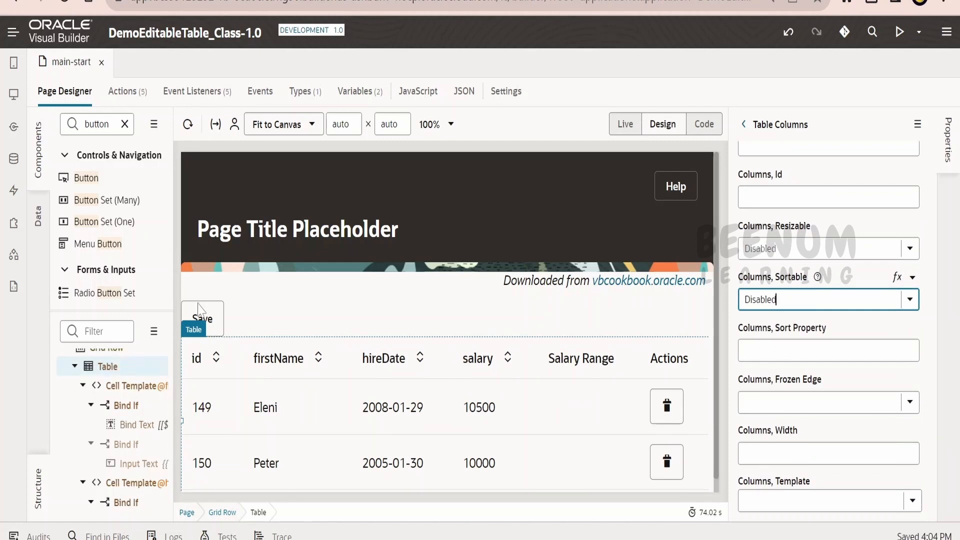
{"action": "type", "text": "t"}
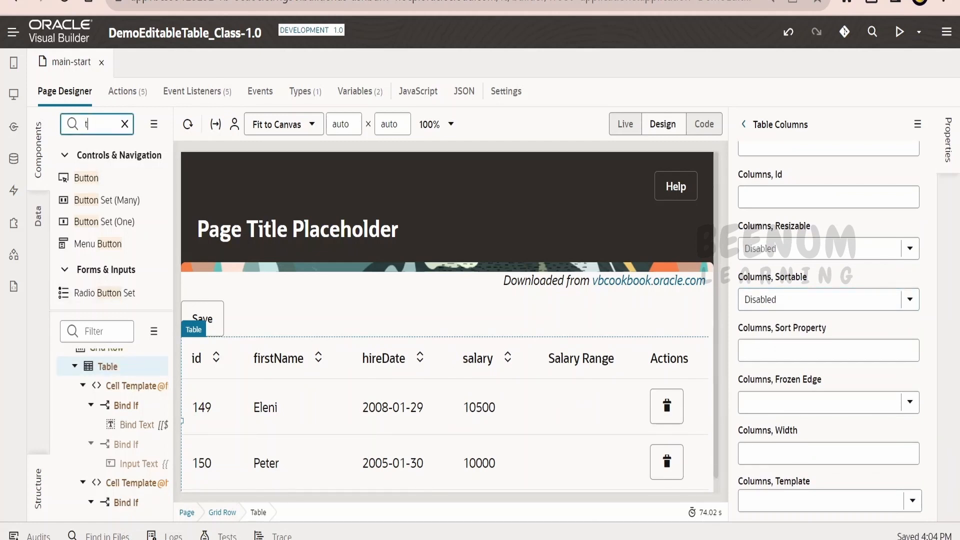
Drop a Bind Text component into the Salary Range cells and view the page's source markup.
{"action": "type", "text": "ext"}
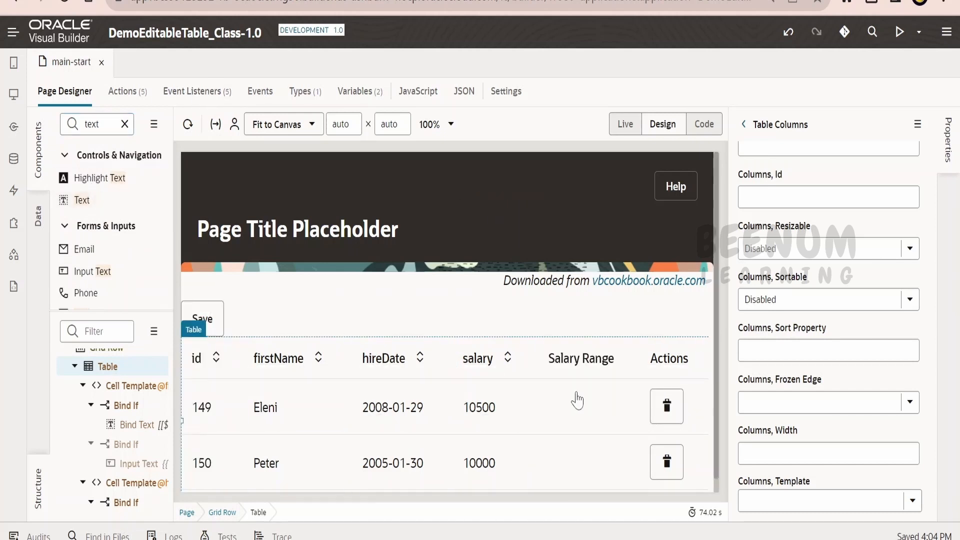
{"action": "left_click", "coordinate": [576, 407]}
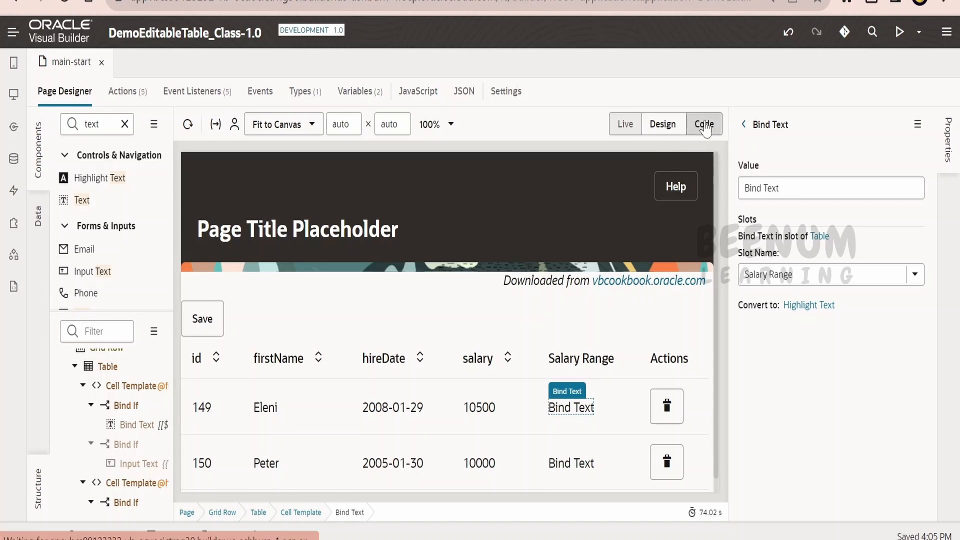
{"action": "left_click", "coordinate": [703, 124]}
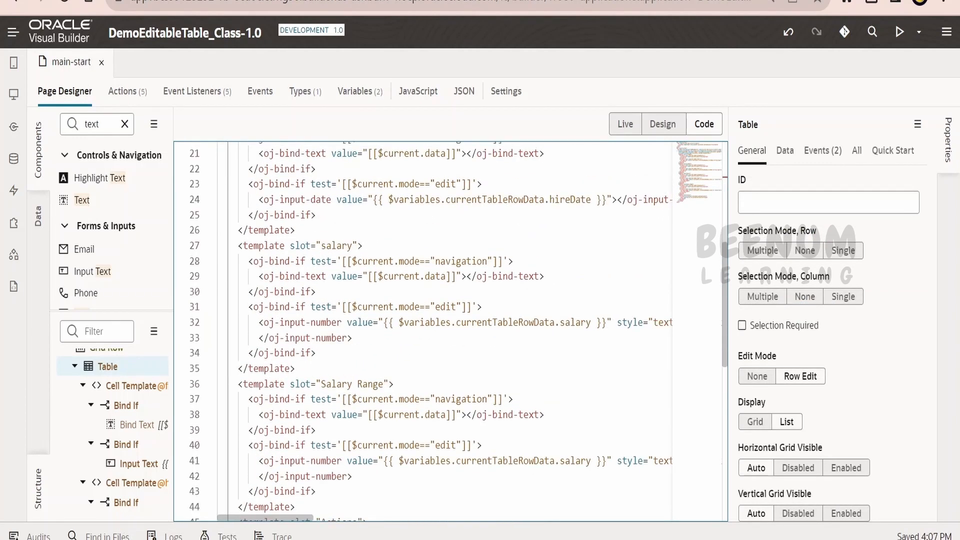
Add getFormattedSalaryRange(currentRowBuffer) returning a dollar range to the page's JavaScript.
{"action": "left_click", "coordinate": [418, 91]}
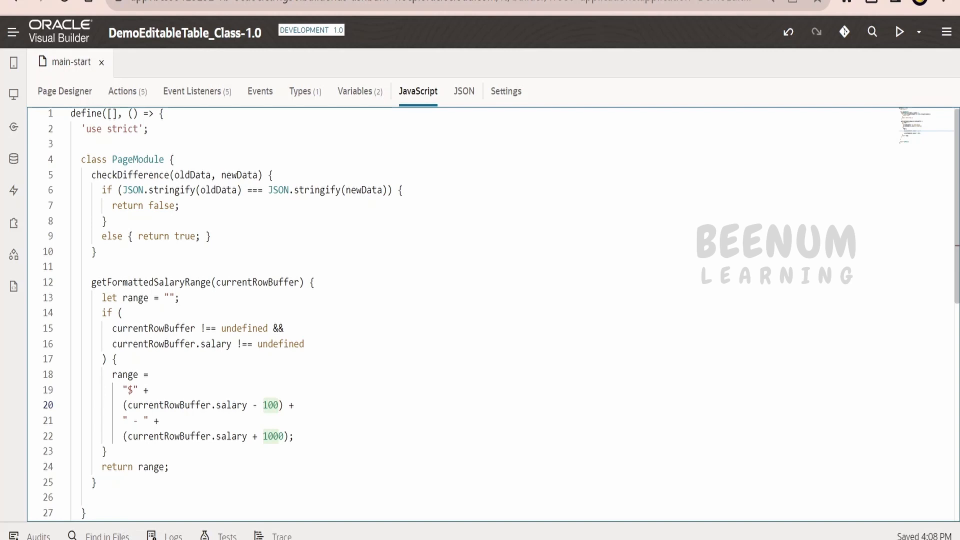
Make the range's lower bound subtract 500 instead of 100 and run the app to preview.
{"action": "type", "text": "500"}
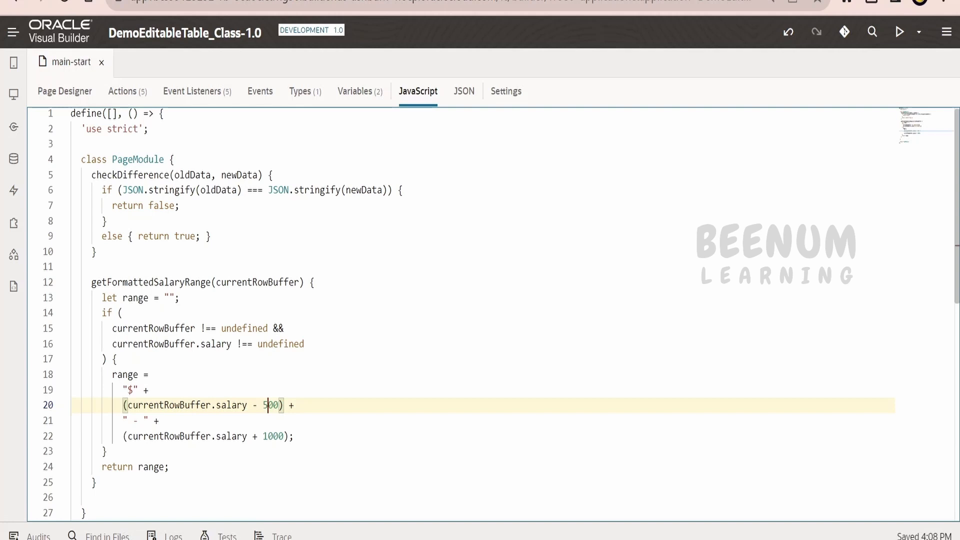
{"action": "left_click", "coordinate": [899, 32]}
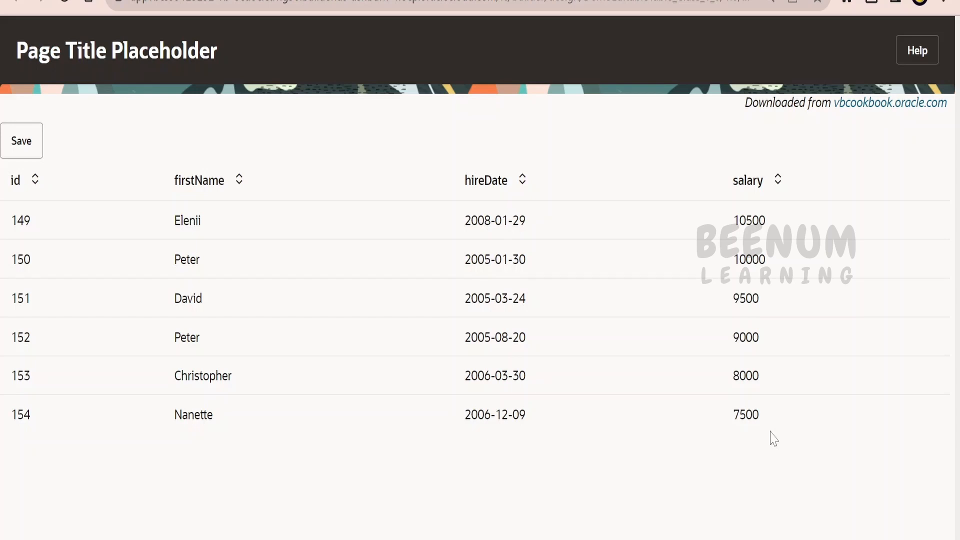
{"action": "mouse_move", "coordinate": [773, 239]}
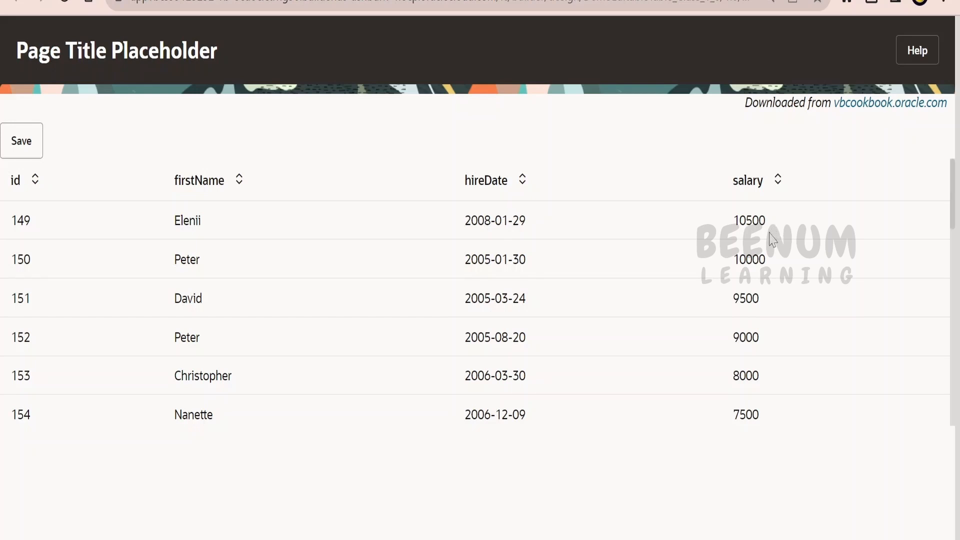
{"action": "mouse_move", "coordinate": [796, 242]}
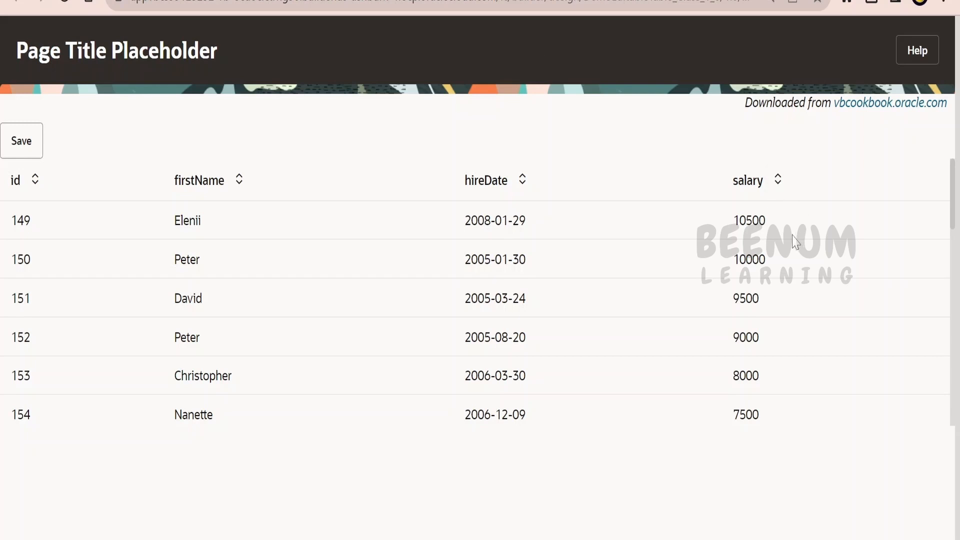
{"action": "mouse_move", "coordinate": [898, 357]}
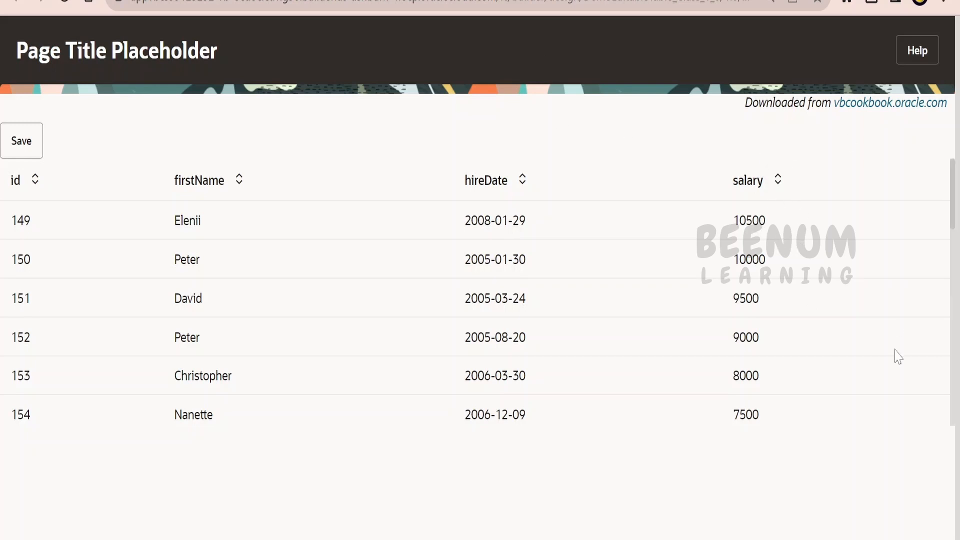
{"action": "mouse_move", "coordinate": [828, 137]}
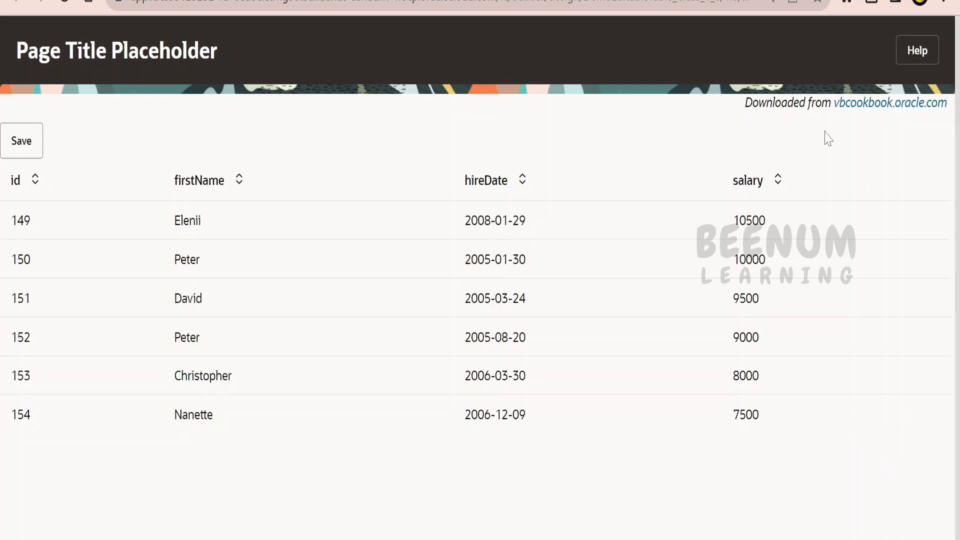
{"action": "mouse_move", "coordinate": [463, 112]}
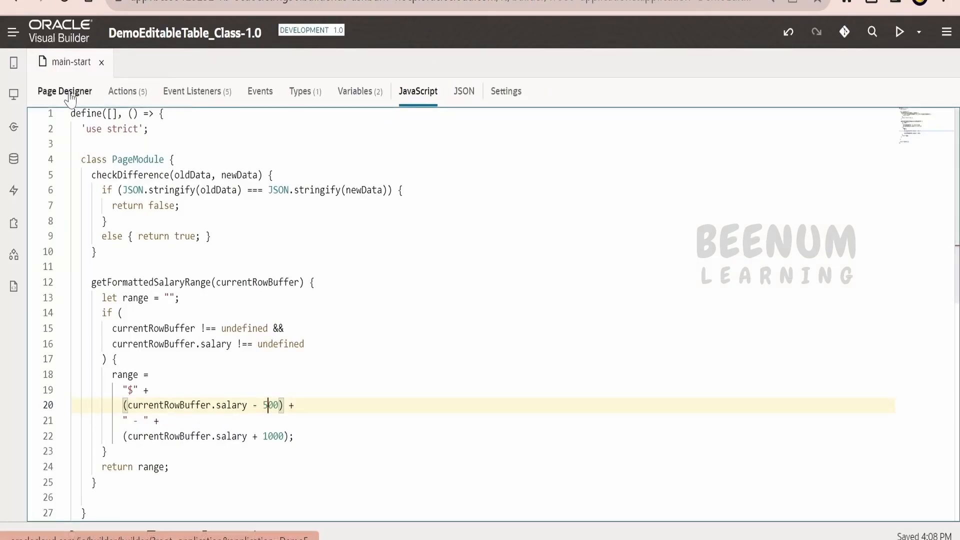
Return to Page Designer and select the Salary Range cell template's Bind Text.
{"action": "left_click", "coordinate": [64, 91]}
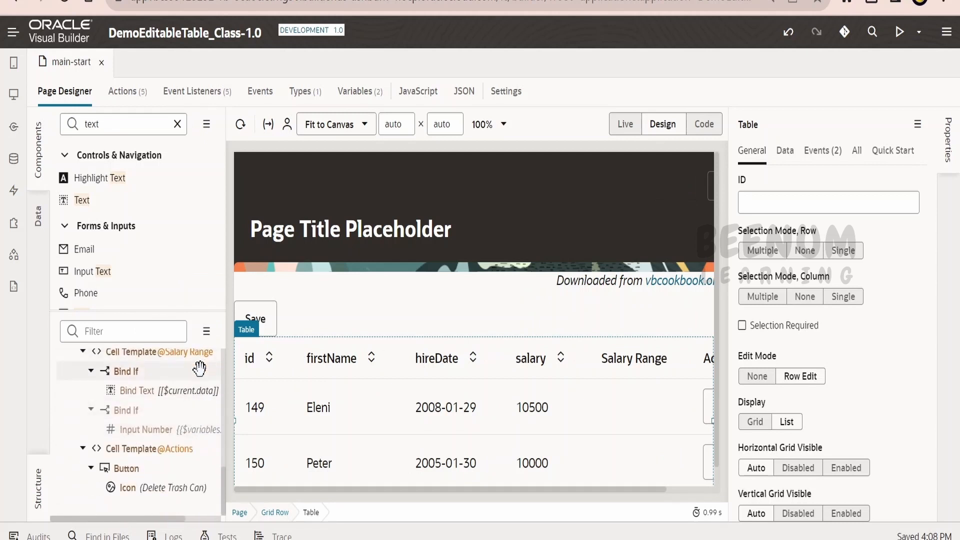
{"action": "left_click", "coordinate": [137, 391]}
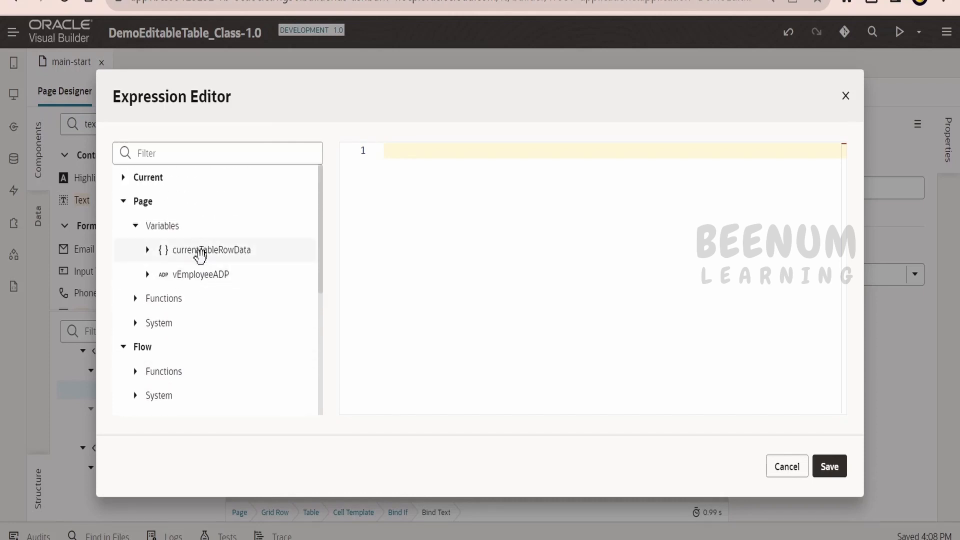
Bind the cell text to [[ $functions.getFormattedSalaryRange($current.row) ]] and save.
{"action": "left_click", "coordinate": [136, 298]}
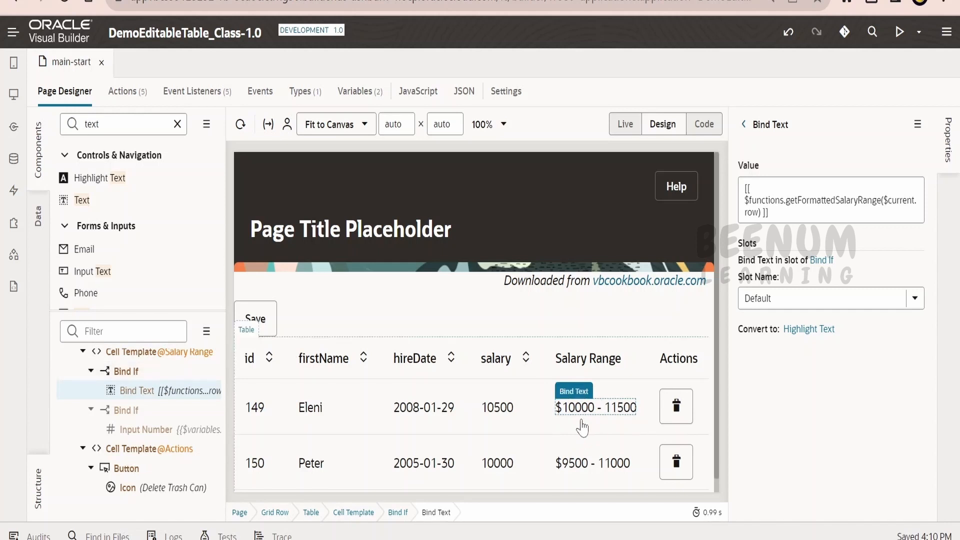
In Live mode, mark the Salary Range Input Number as Disabled and Readonly.
{"action": "left_click", "coordinate": [624, 124]}
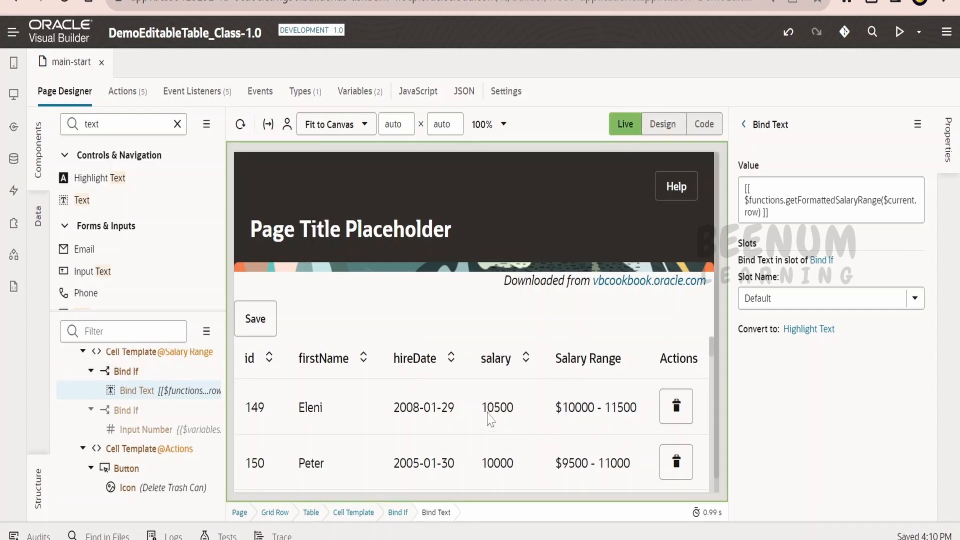
{"action": "mouse_move", "coordinate": [511, 438]}
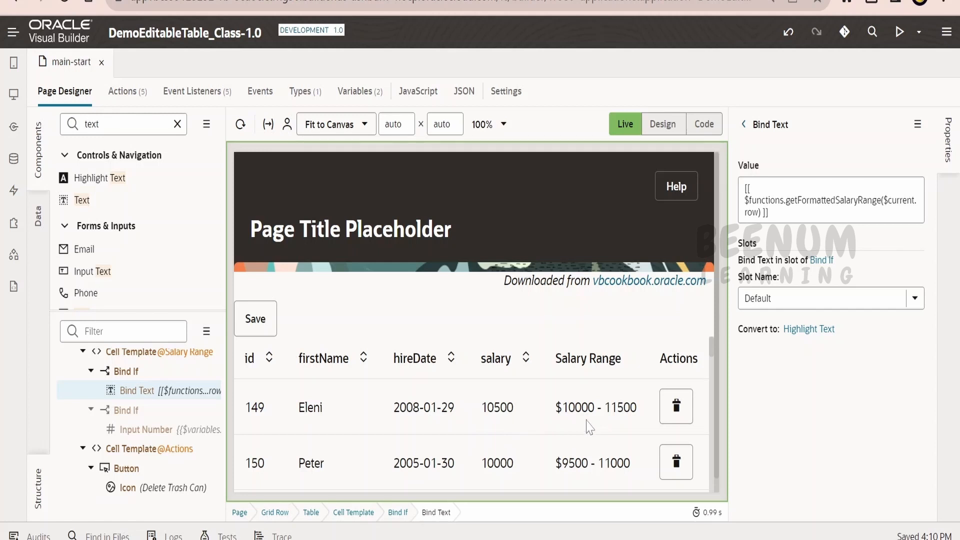
{"action": "mouse_move", "coordinate": [622, 448]}
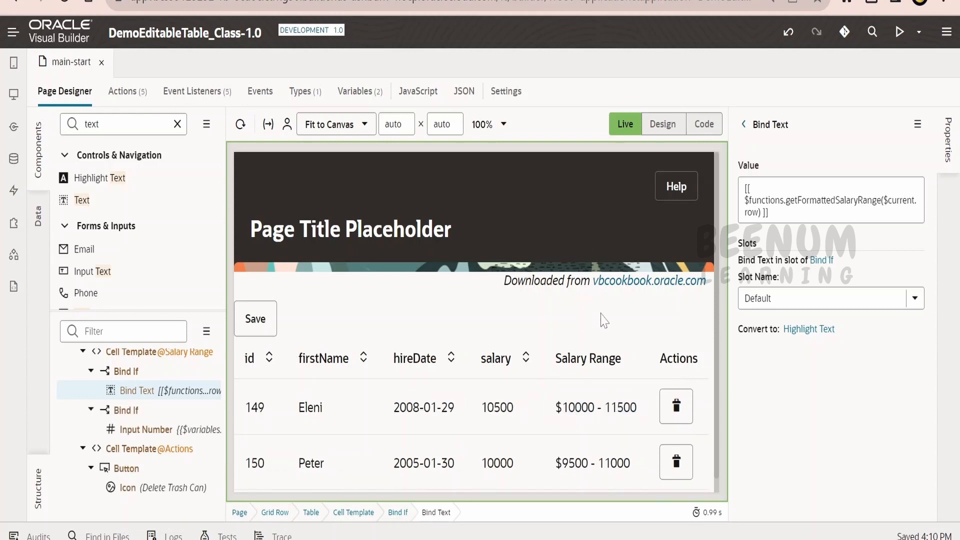
{"action": "left_click", "coordinate": [147, 429]}
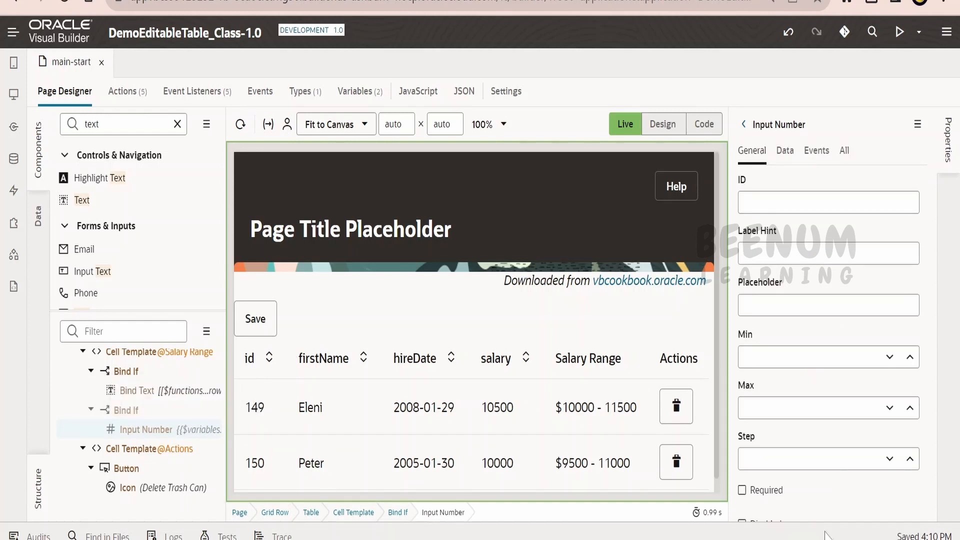
{"action": "scroll", "scroll_direction": "down", "scroll_amount": 3}
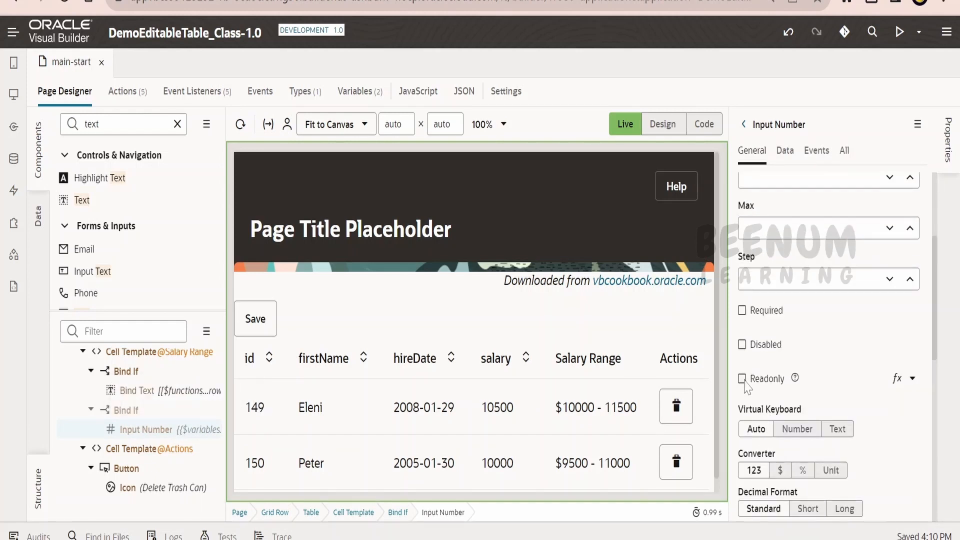
{"action": "left_click", "coordinate": [745, 377]}
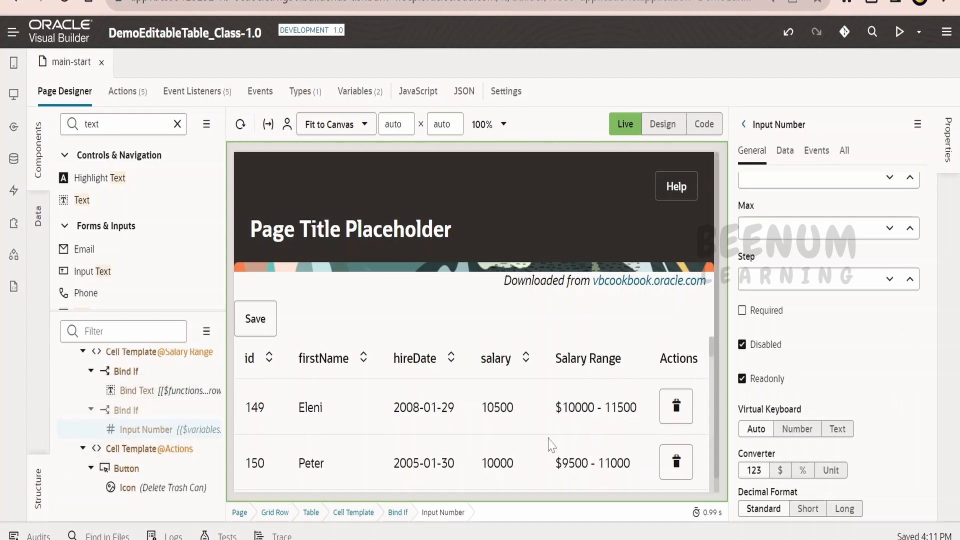
{"action": "mouse_move", "coordinate": [587, 463]}
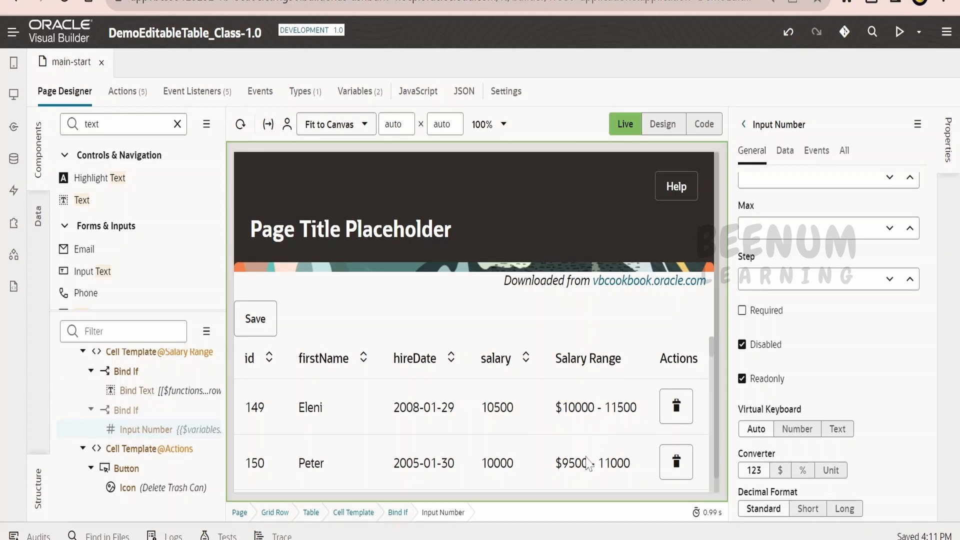